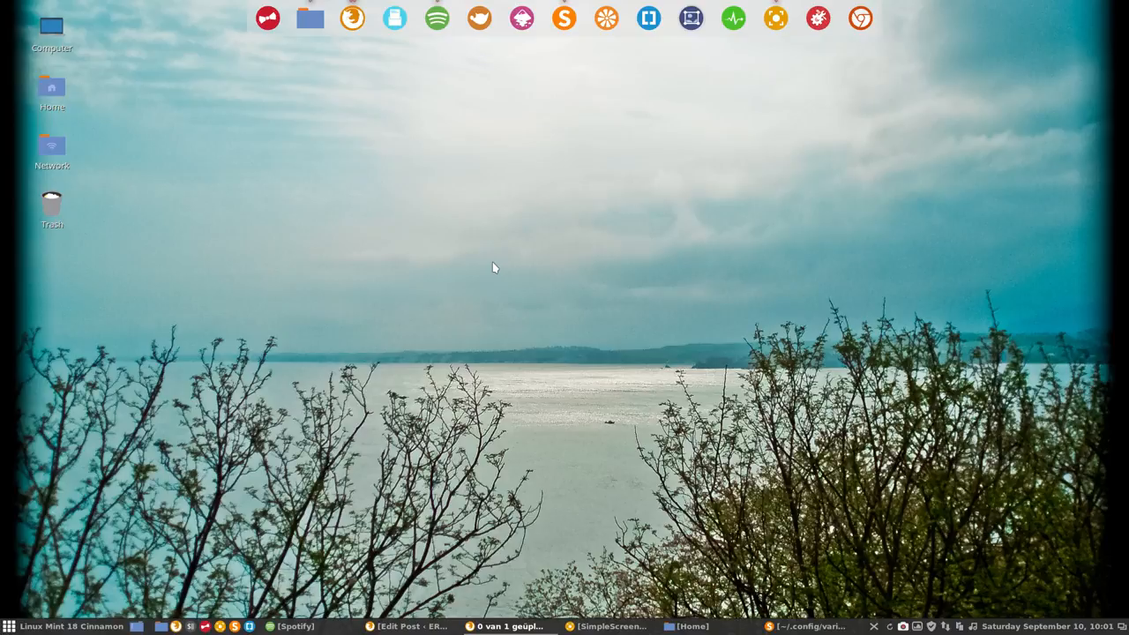
pyautogui.moveTo(491, 235)
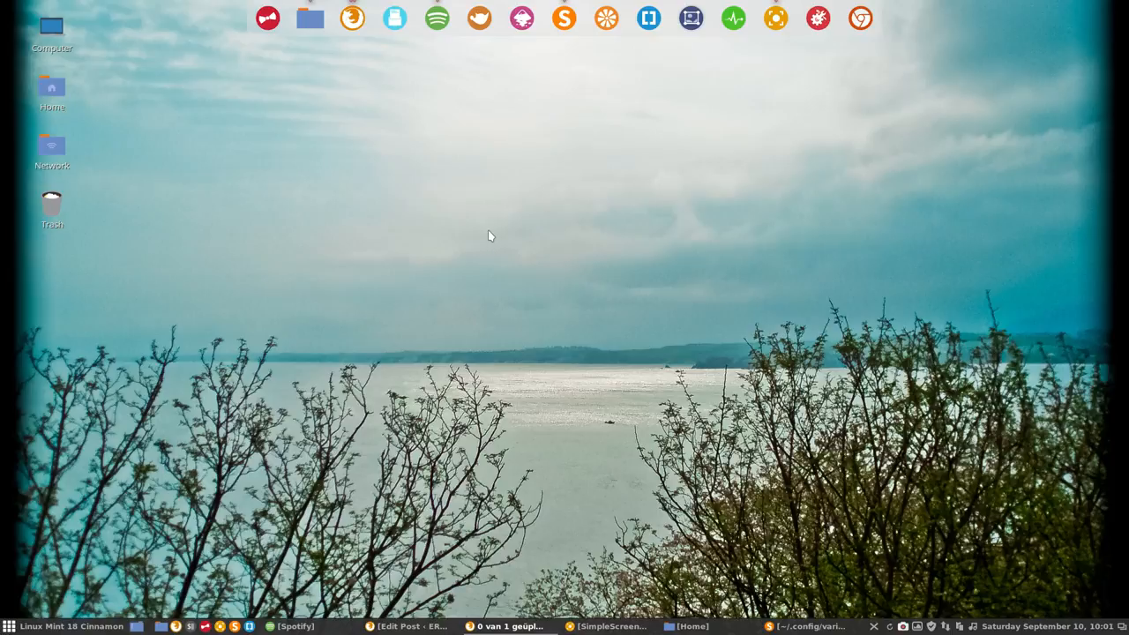
pyautogui.moveTo(491, 209)
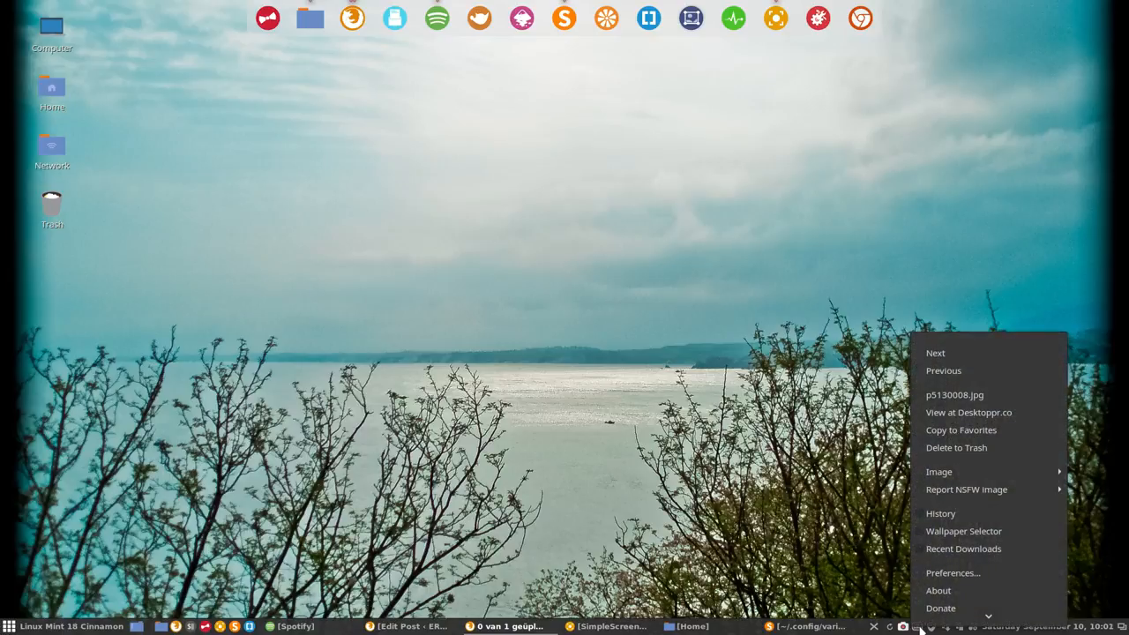
# Open Variety's Preferences from the tray icon menu.
pyautogui.click(935, 353)
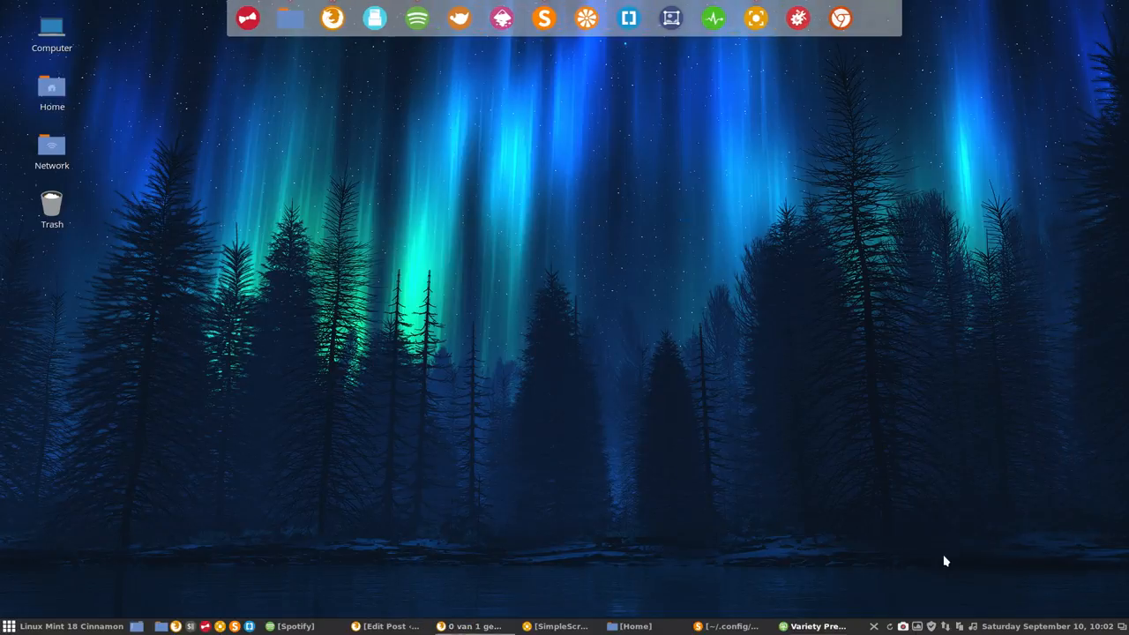
# Toggle 'Safe mode. Avoid NSFW and sketchy images' off and back on, leaving it enabled.
pyautogui.click(816, 625)
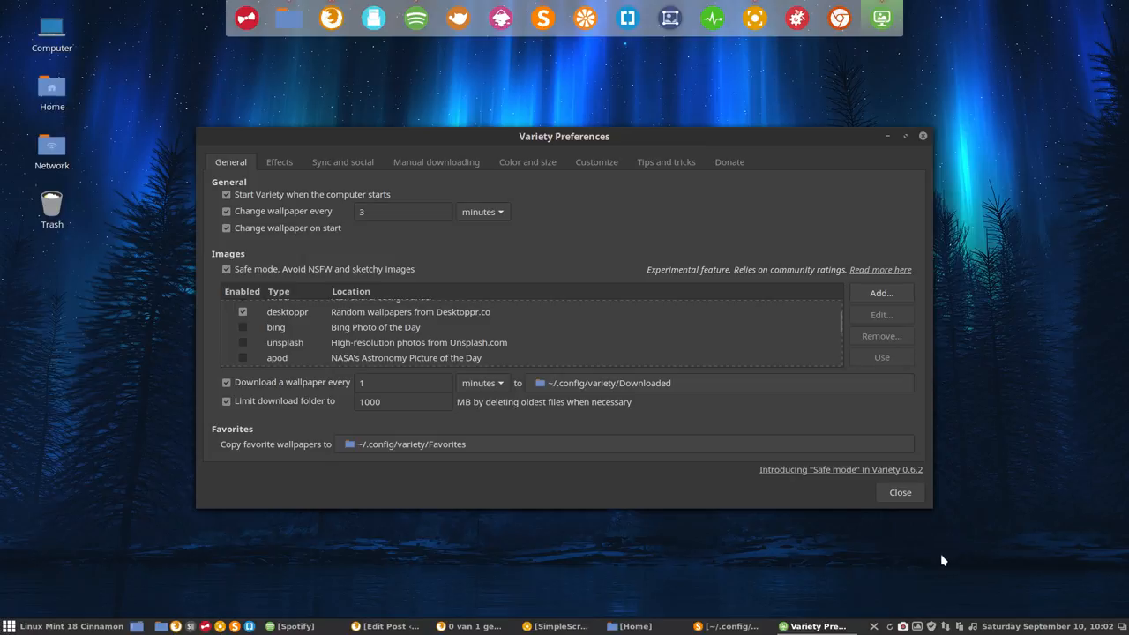
pyautogui.moveTo(276, 282)
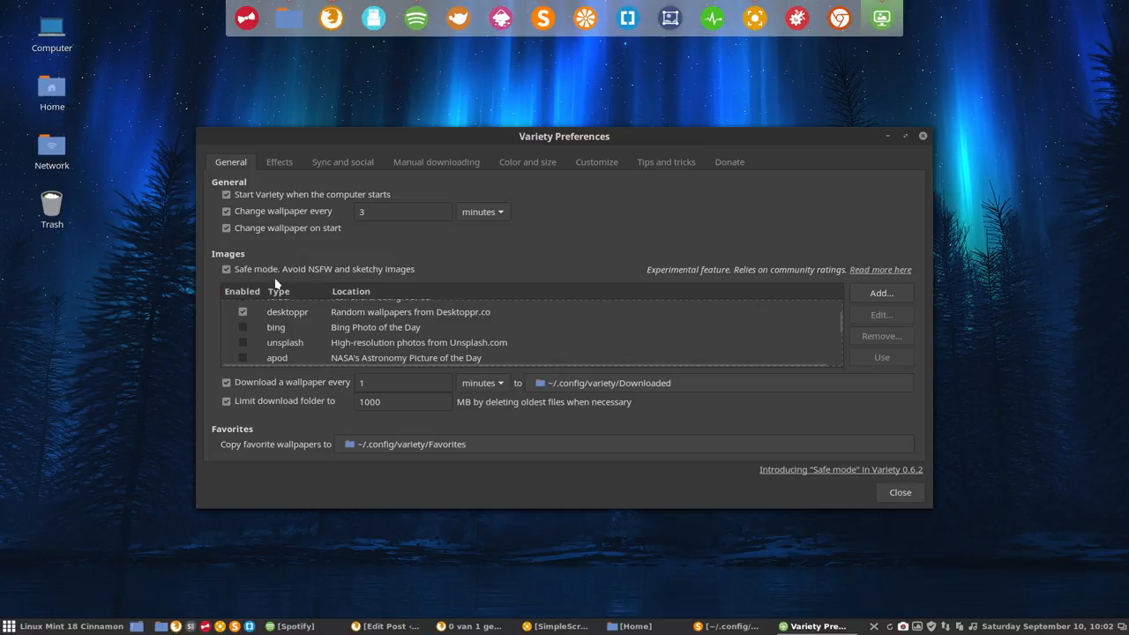
pyautogui.click(226, 268)
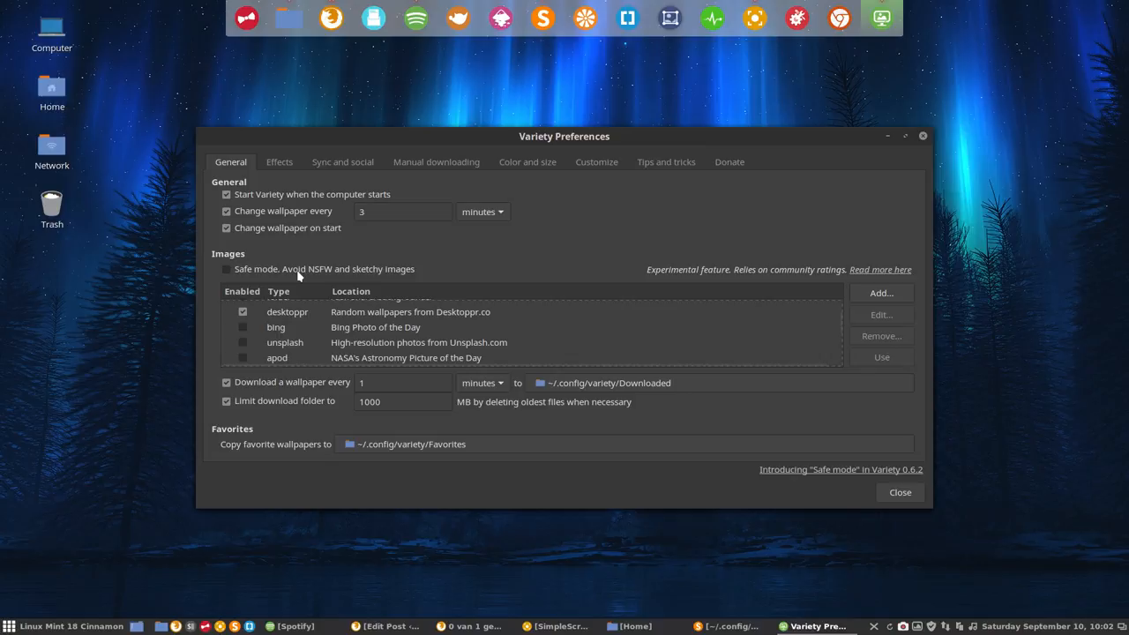
pyautogui.moveTo(563, 135); pyautogui.dragTo(620, 110)
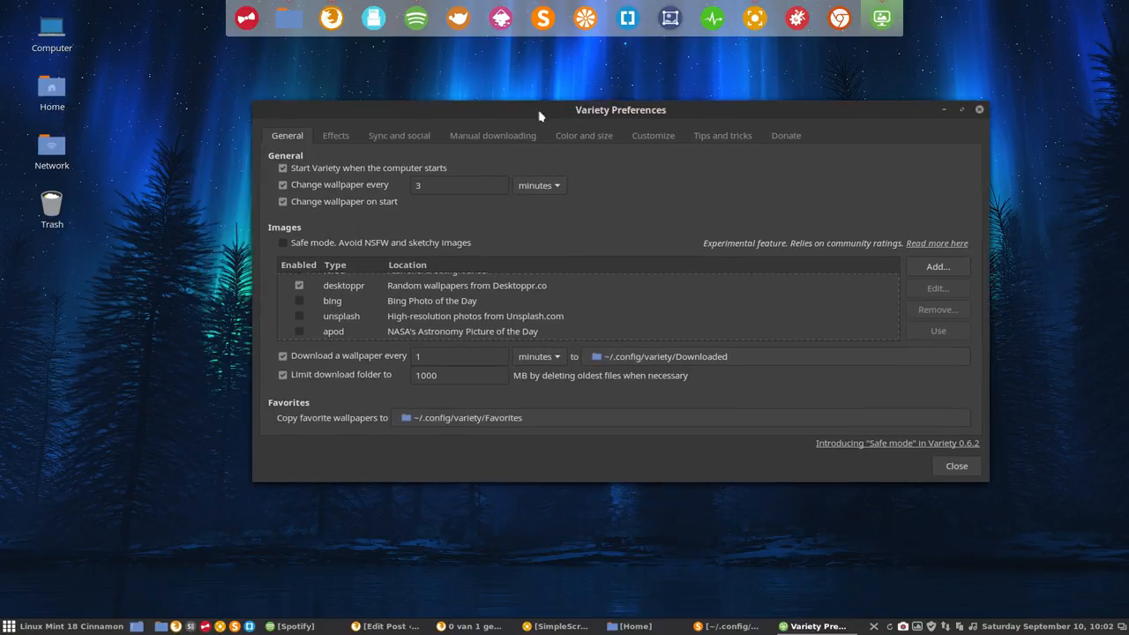
pyautogui.click(282, 242)
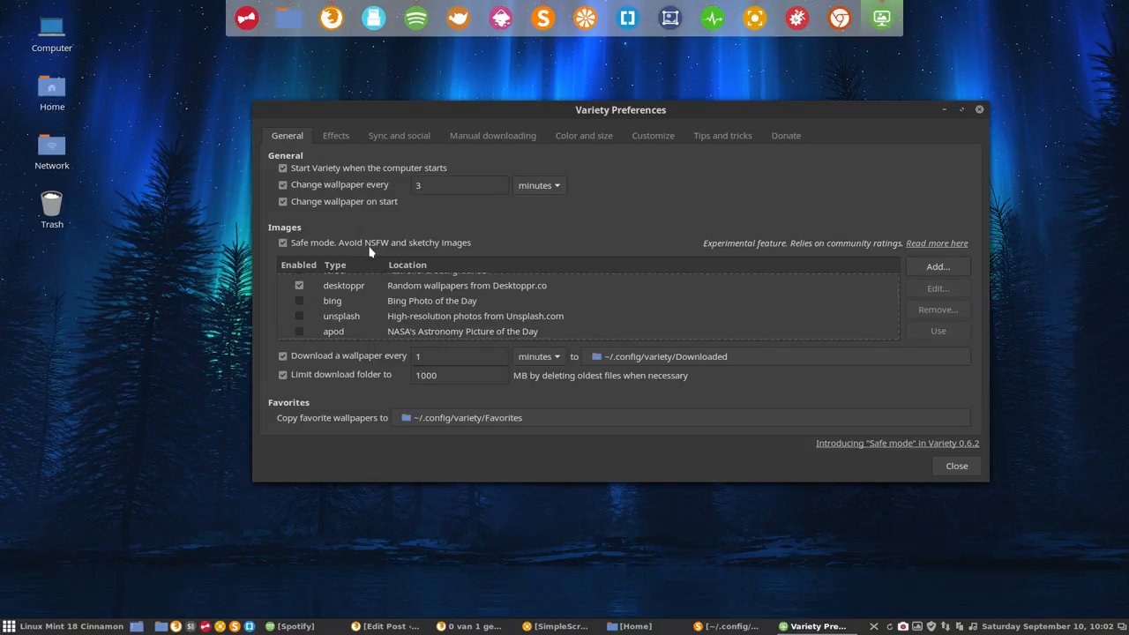
pyautogui.moveTo(381, 249)
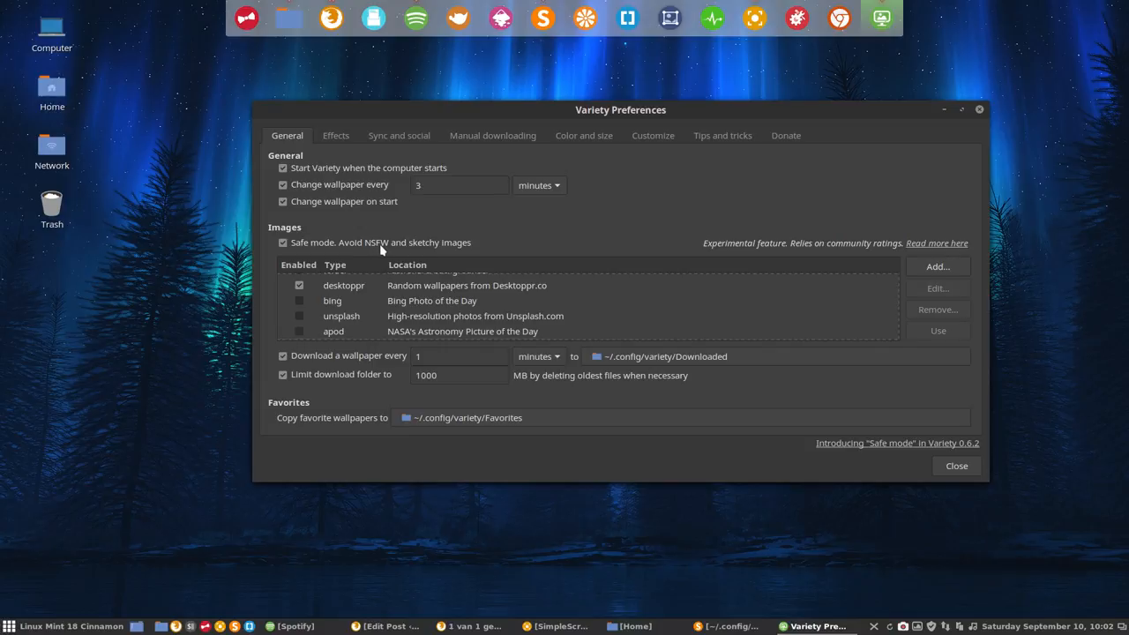
pyautogui.moveTo(464, 256)
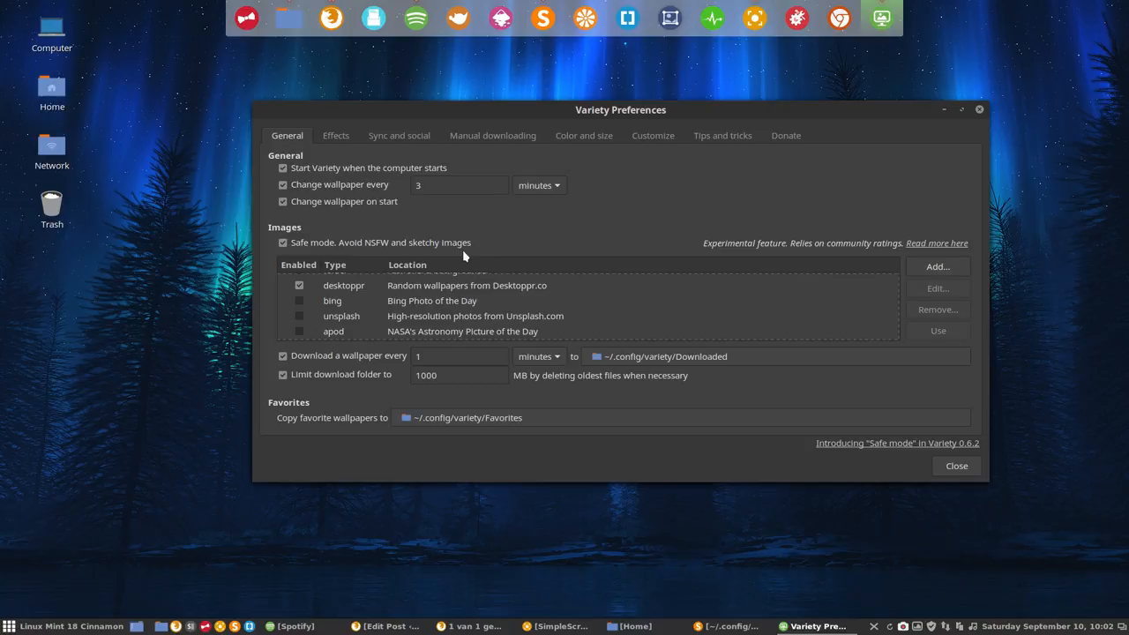
pyautogui.moveTo(783, 150)
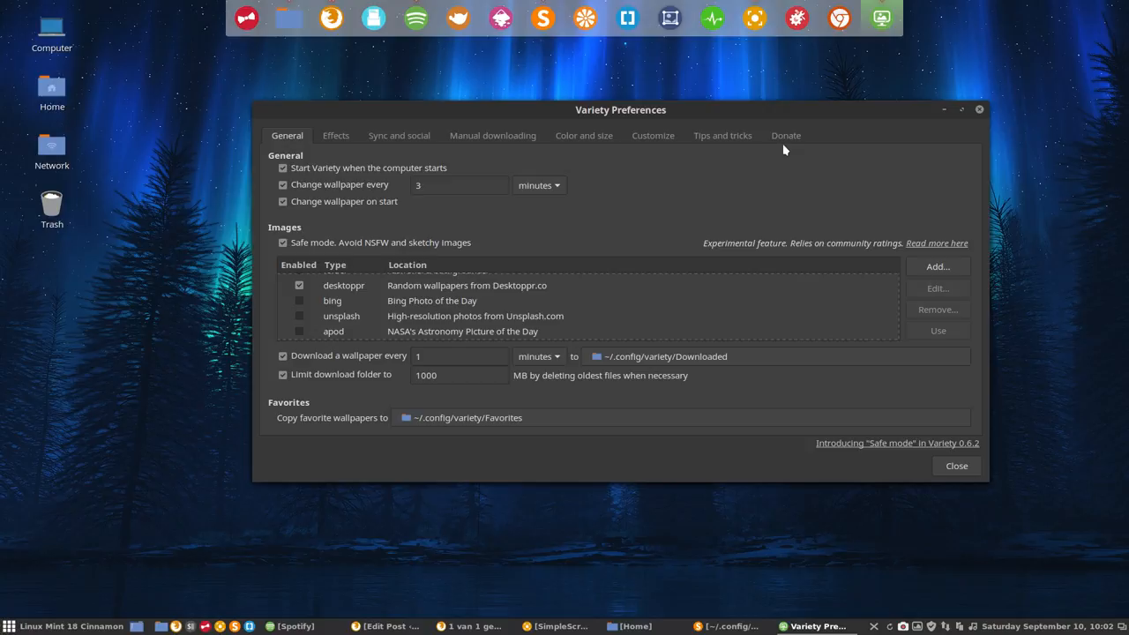
# View the Donate tab, then open About Variety and select version 0.6.2.
pyautogui.click(785, 135)
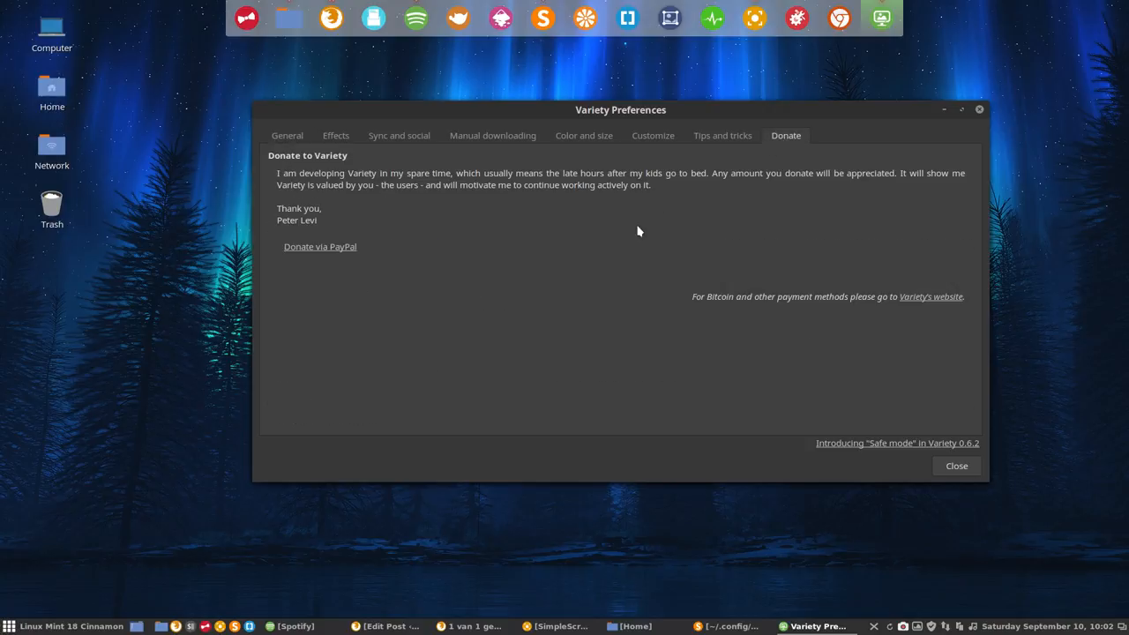
pyautogui.moveTo(968, 450)
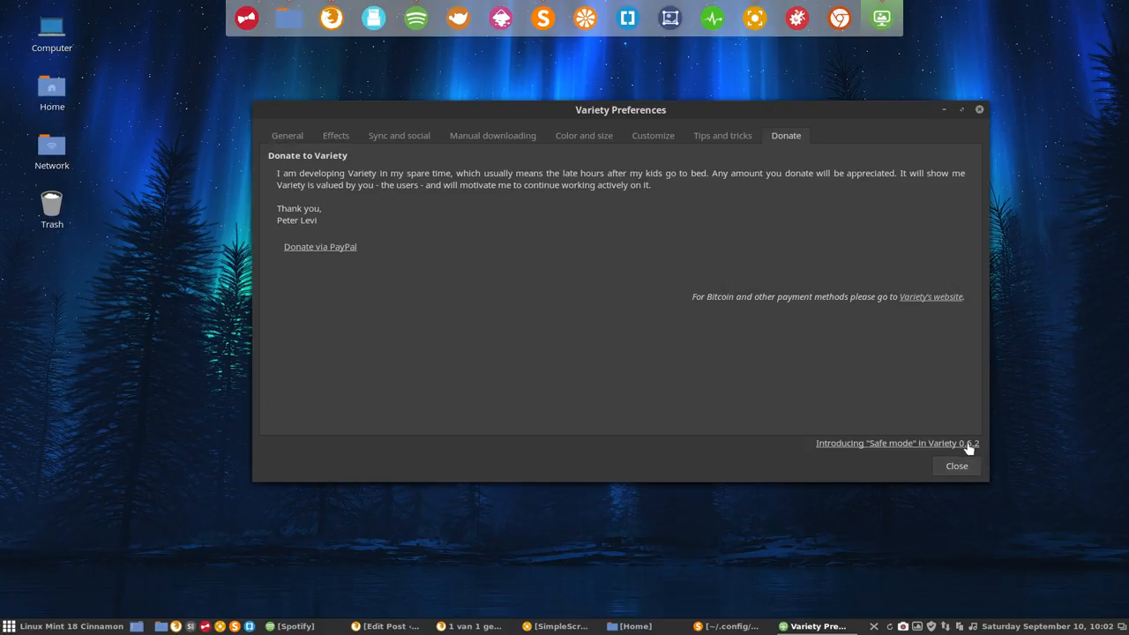
pyautogui.moveTo(856, 255)
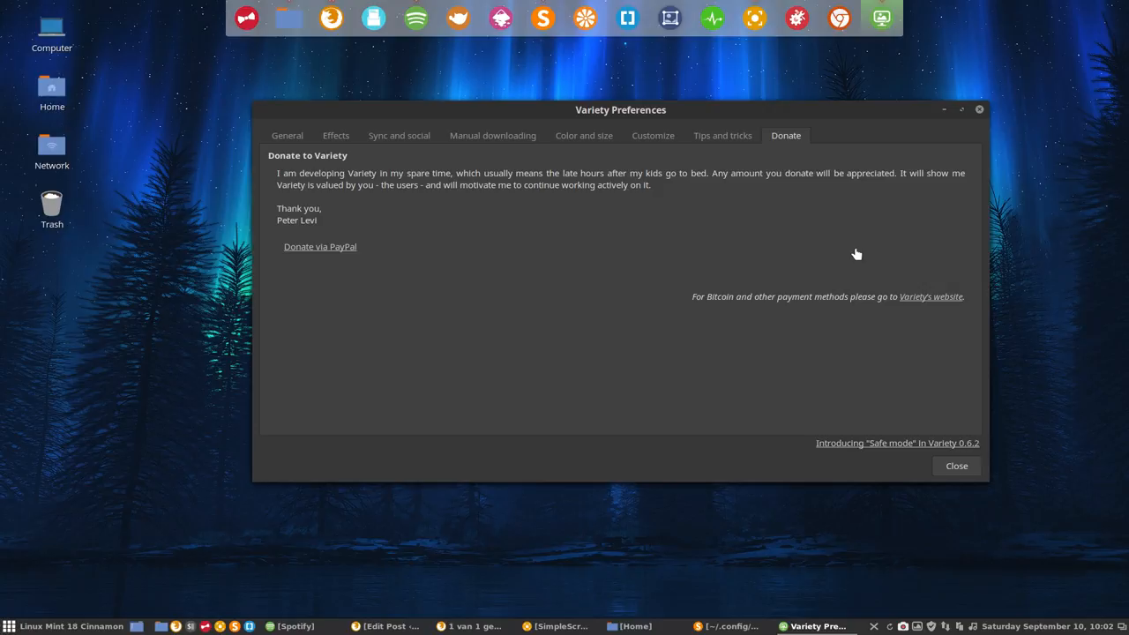
pyautogui.click(956, 466)
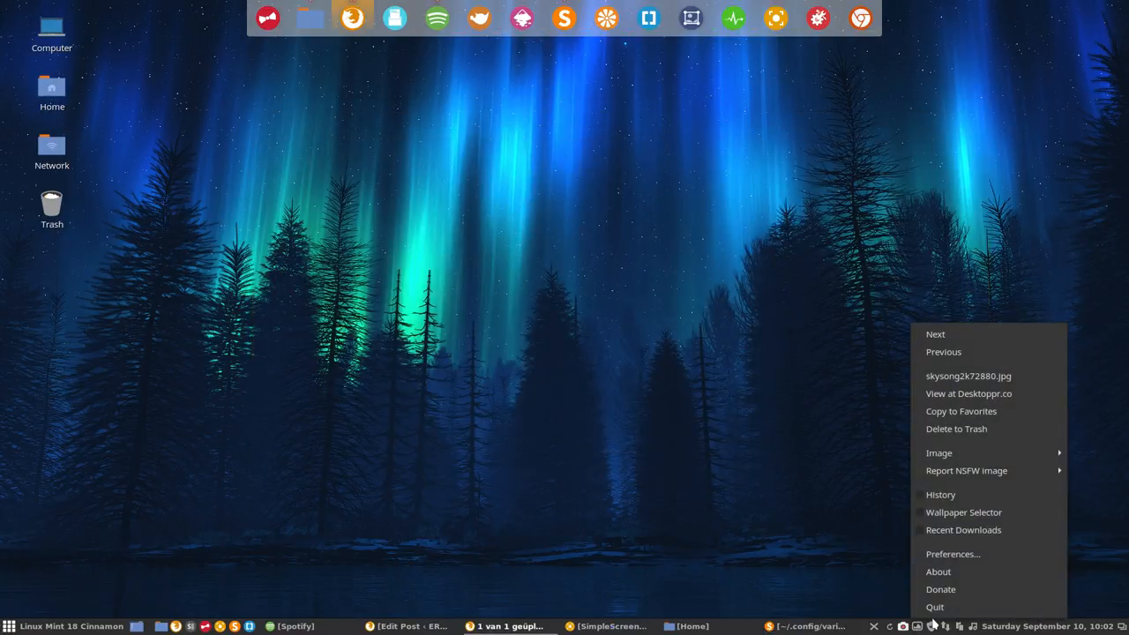
pyautogui.click(938, 571)
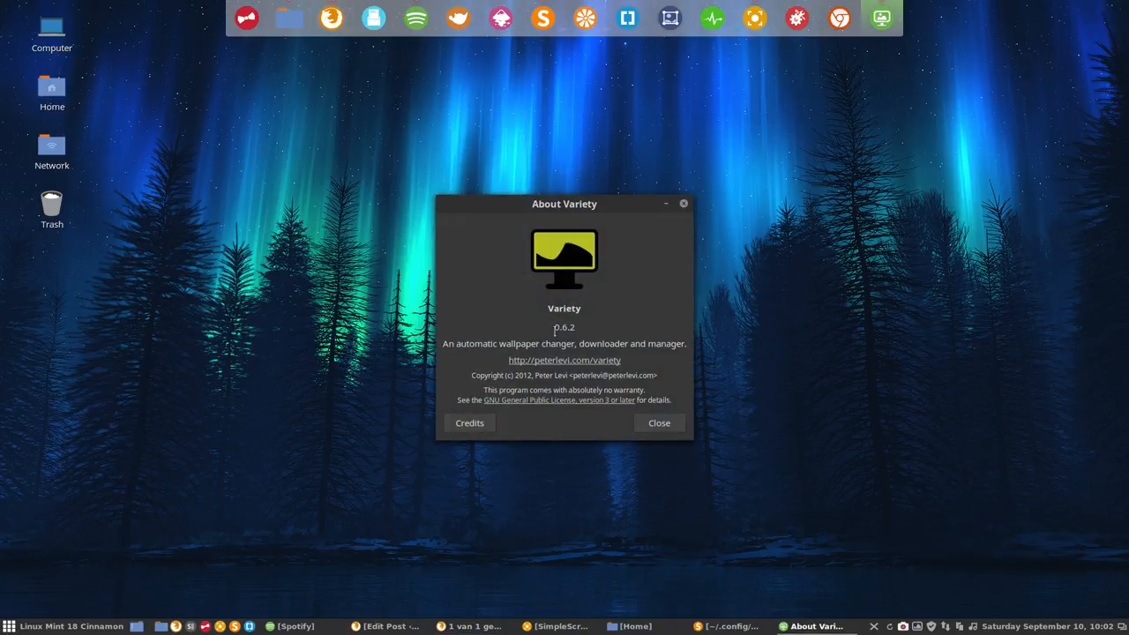
pyautogui.doubleClick(563, 327)
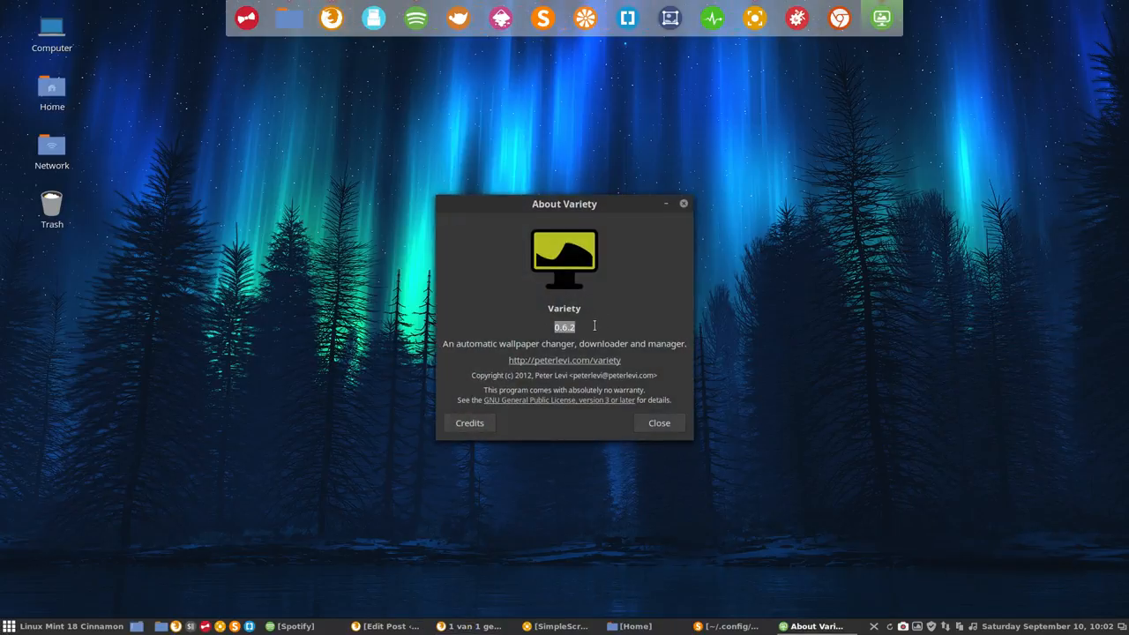